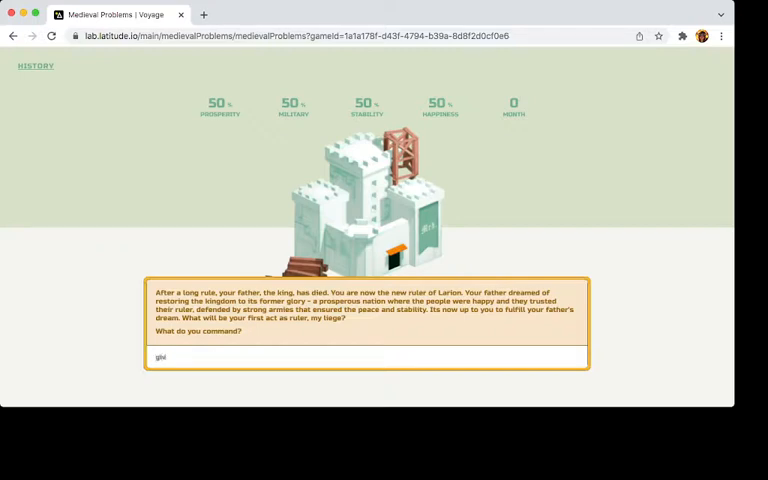
Command 'give out all' as the opening royal order, reaching prosperity 69, military 43, stability 62.
type("give out all")
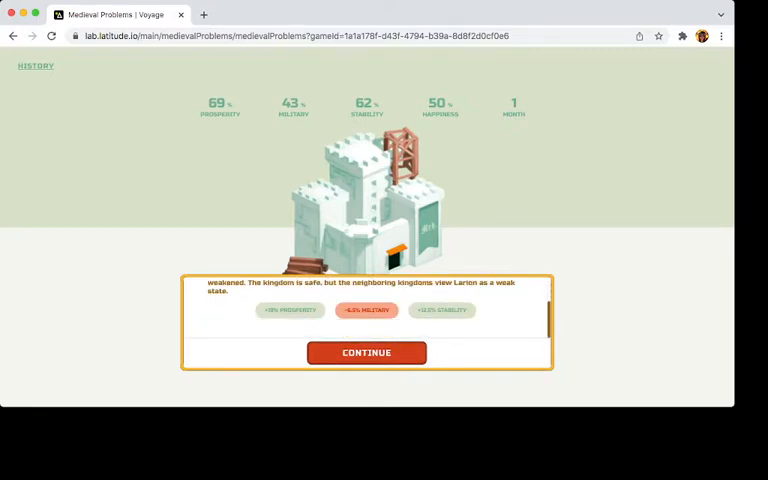
Answer the barons' petition with 'raise the taxes higher as punishment', triggering a revolt.
left_click(366, 352)
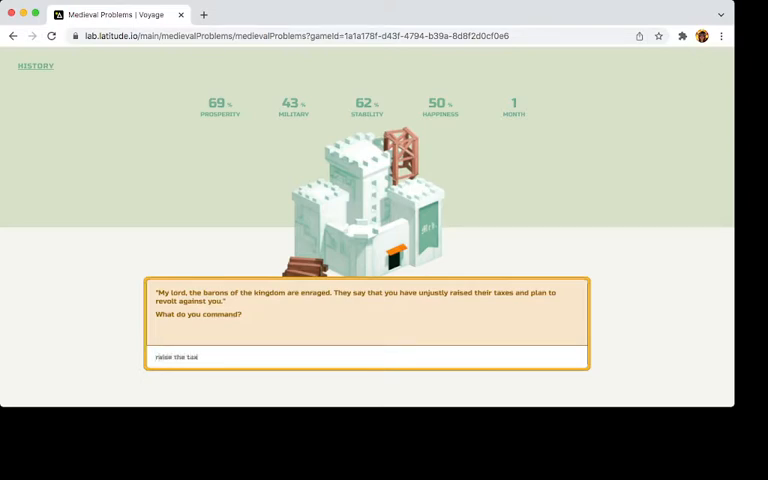
type("raise the taxes higher")
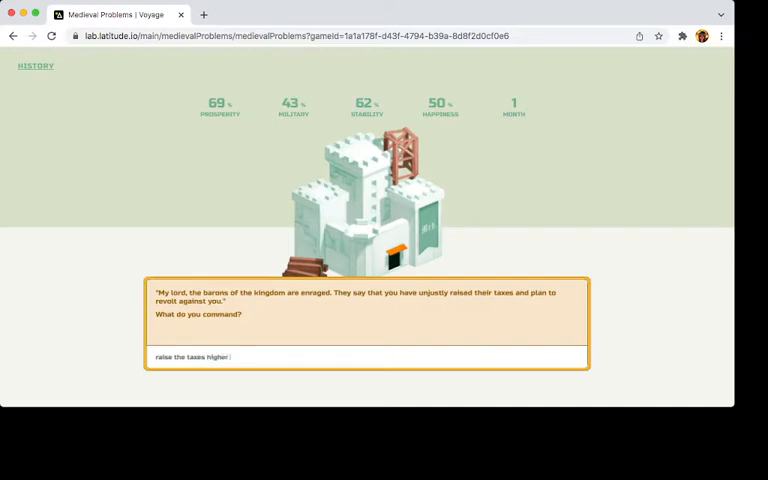
type("as puni")
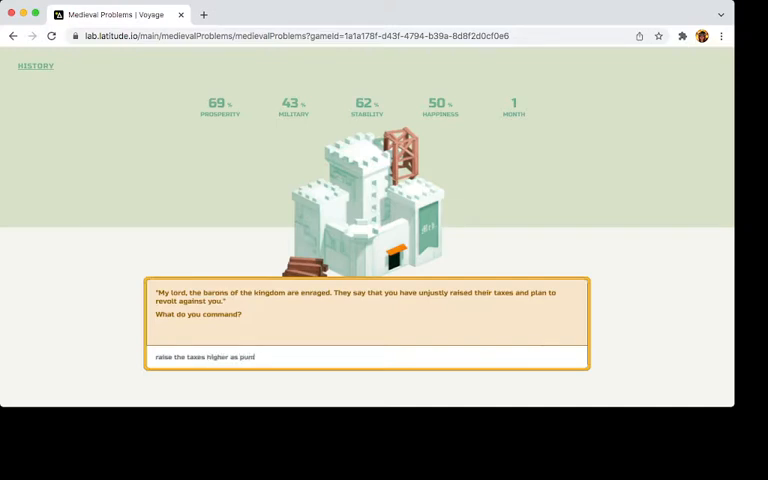
key("Enter")
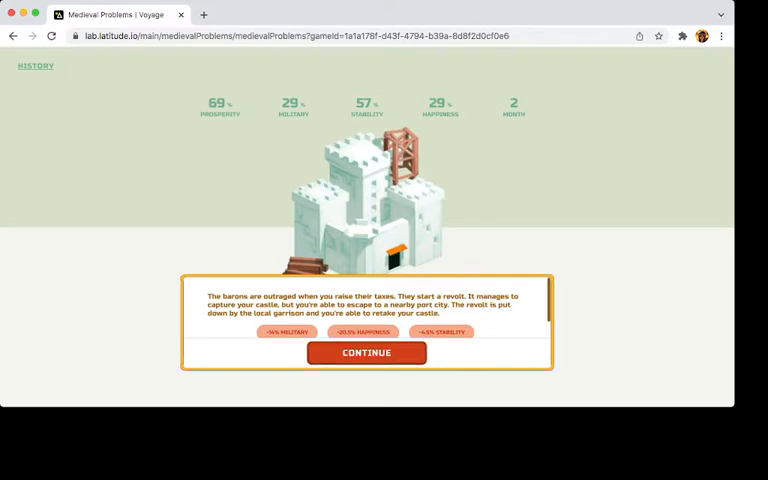
Order 'go to the feast' in the western kingdom, raising prosperity to 82 and stability to 78.
left_click(366, 352)
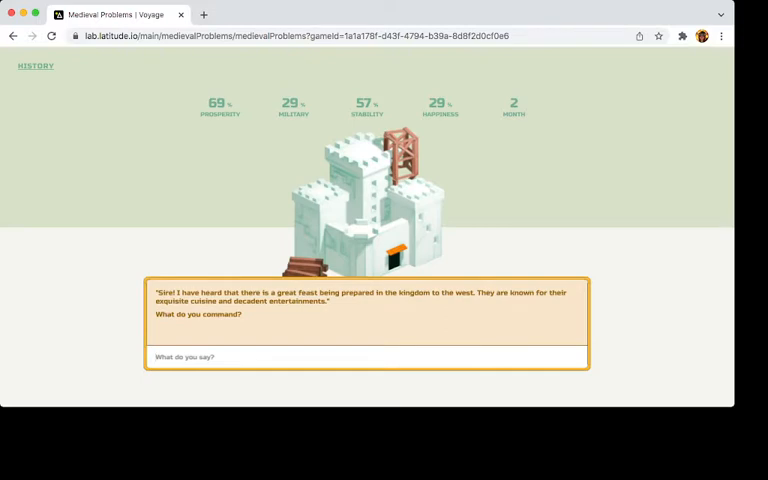
type("go to t")
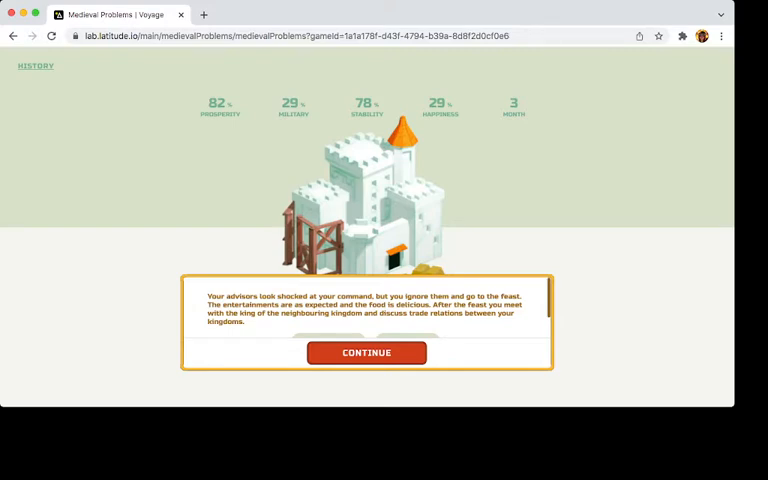
Answer the crop failure by offering grain piles to the goddess, restoring harvests and stability 93.
left_click(366, 352)
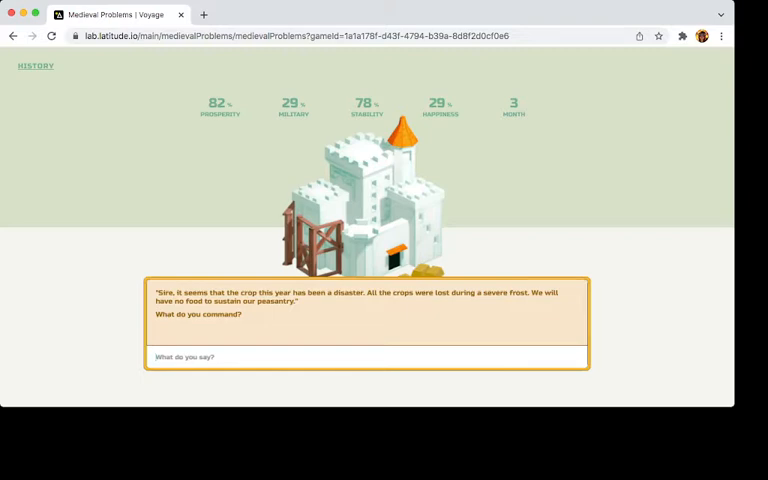
type("offer i")
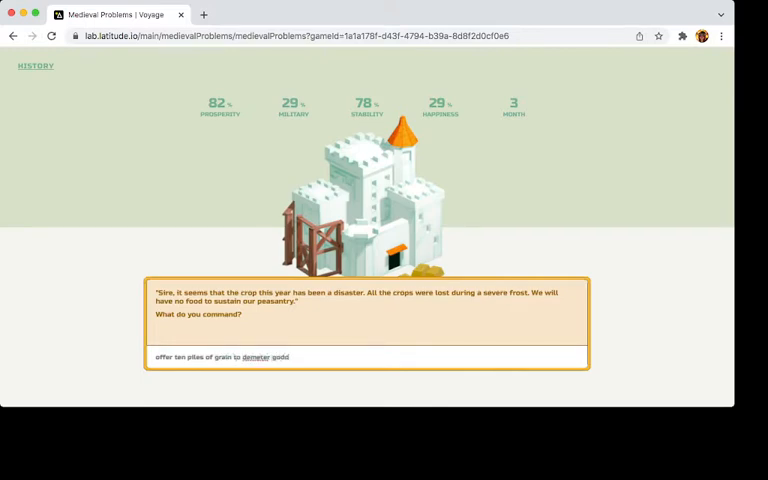
type("goddess of")
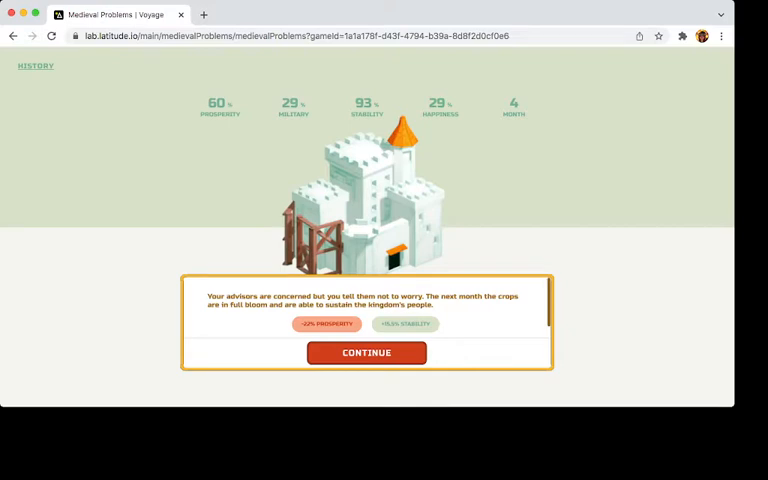
Quell the rebellion rumours with 'have the trees whisper the name of the leader', reaching stability 100.
left_click(366, 352)
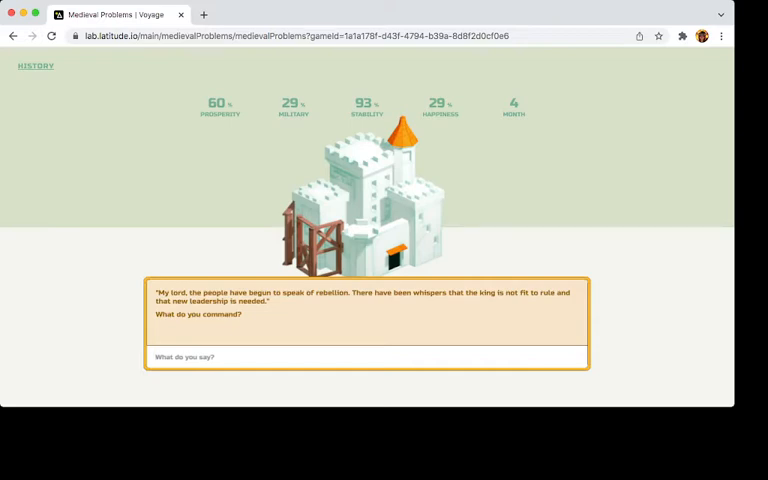
type("hai")
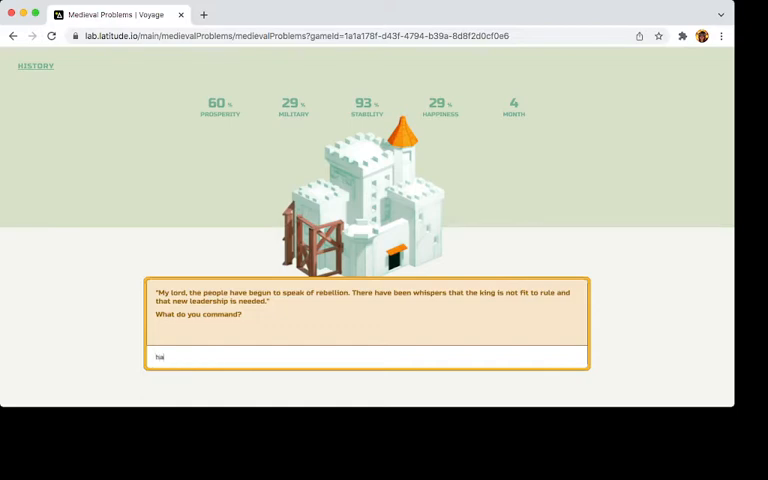
type("have the traes whis")
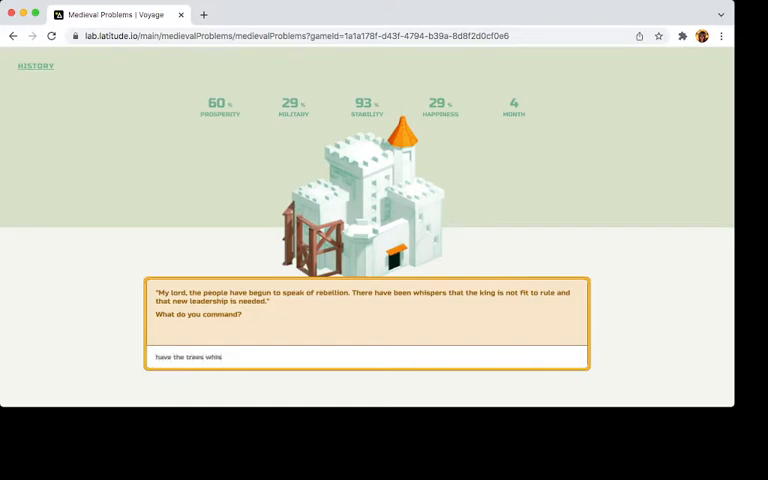
type("per the name of the")
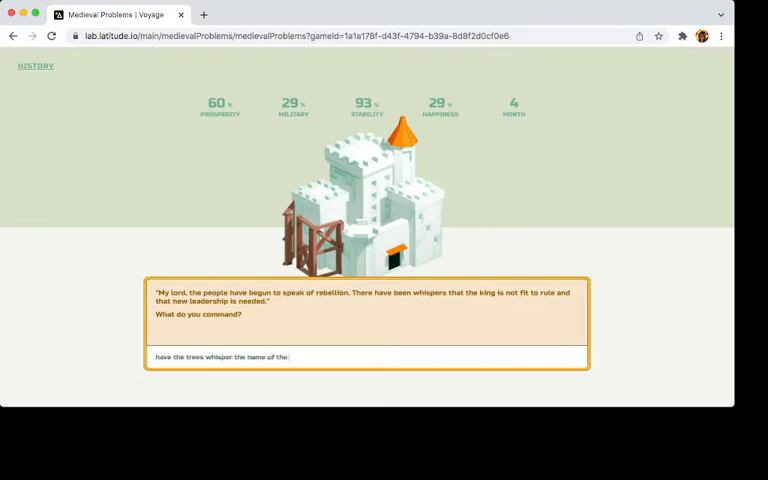
type("leaader")
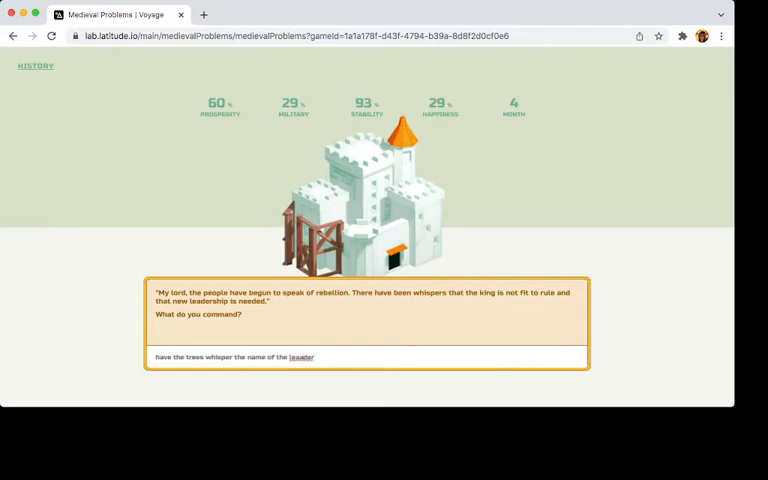
key("Enter")
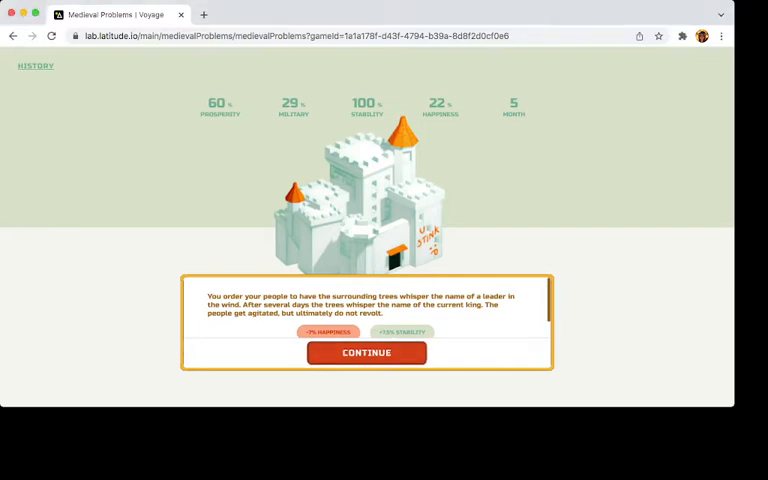
Hold a feast during the quiet month, raising prosperity to 80 and happiness to 41.
left_click(366, 352)
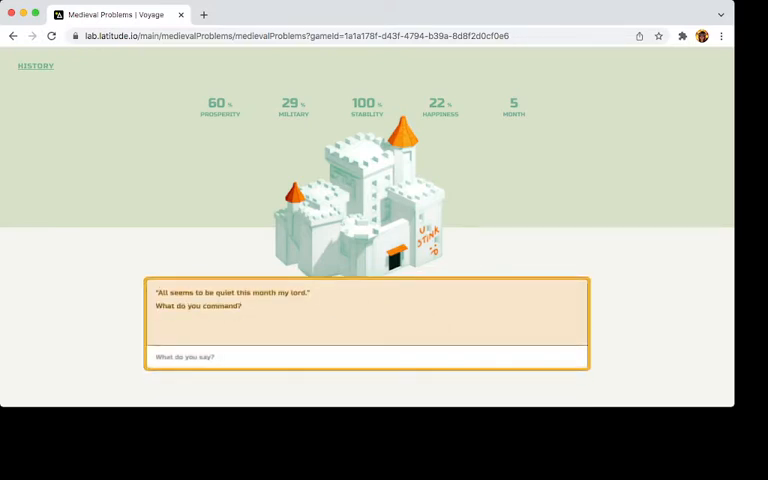
type("hoj")
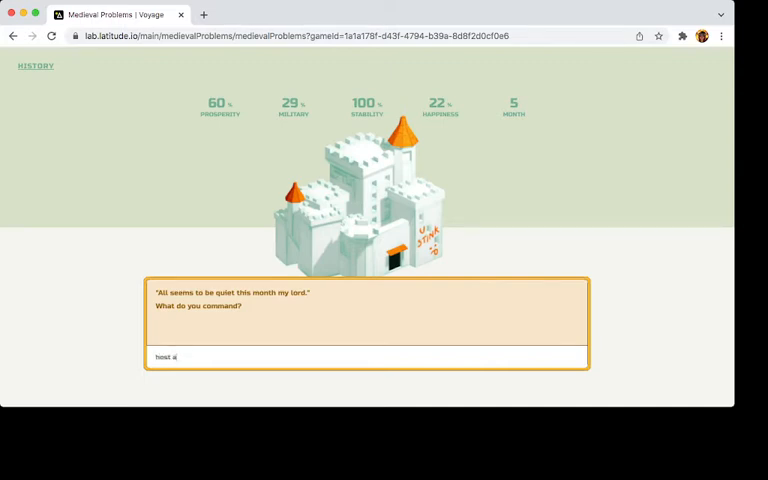
key("Enter")
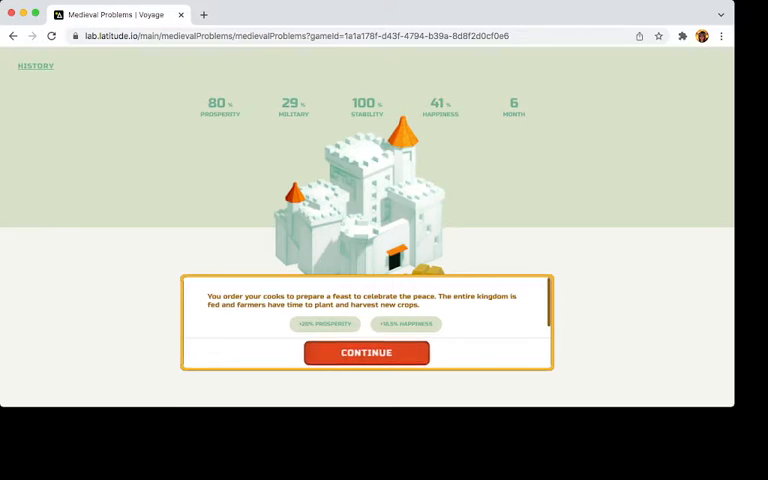
Respond to the merchants' shipping losses with 'close down a few trade ports', dropping stability to 94.
left_click(366, 352)
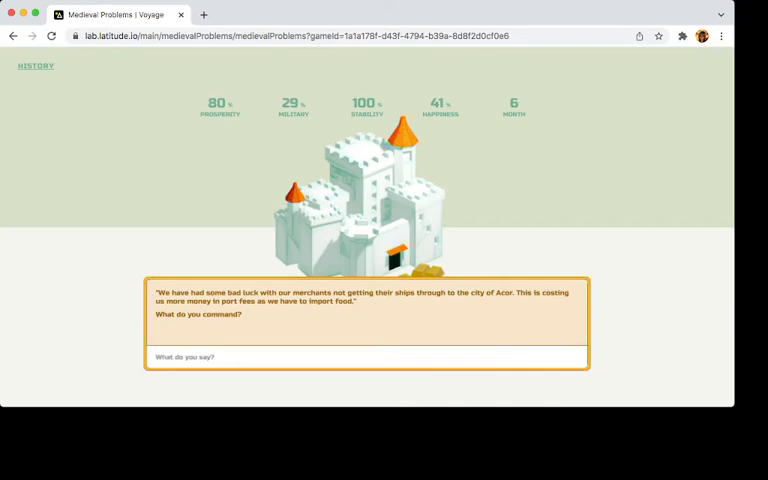
type("action")
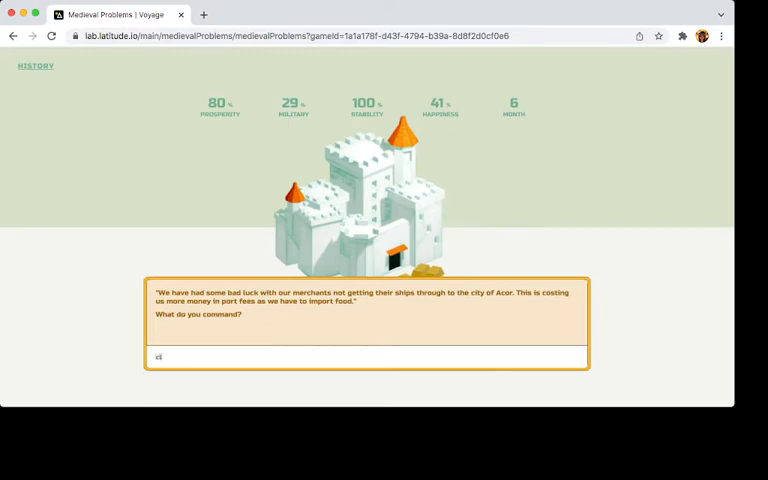
type("close down a few trade ports")
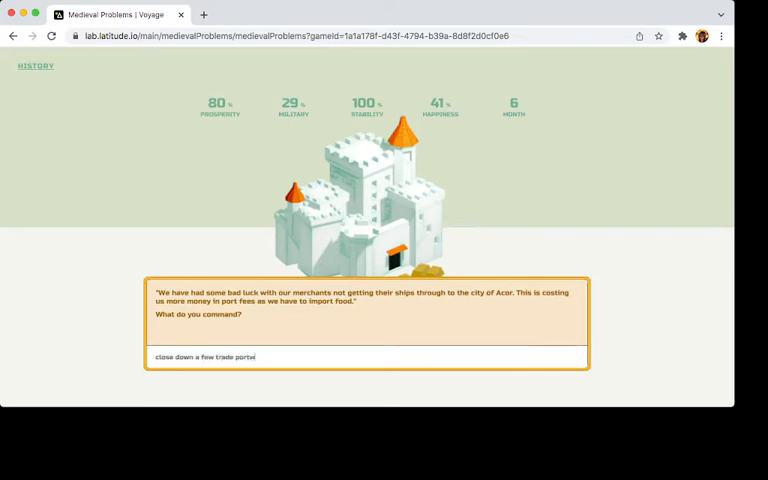
key("Enter")
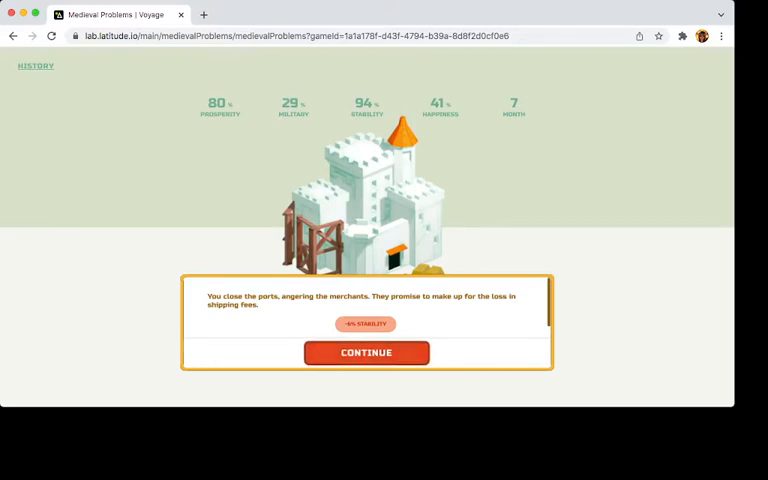
Give a pirate-threat order the advisors dismiss as madness (stability 89), then acknowledge the invasion alert.
left_click(366, 352)
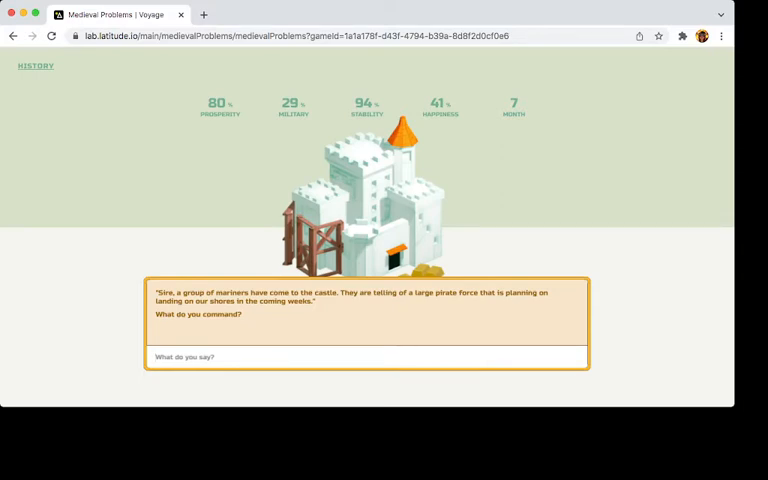
type("rai")
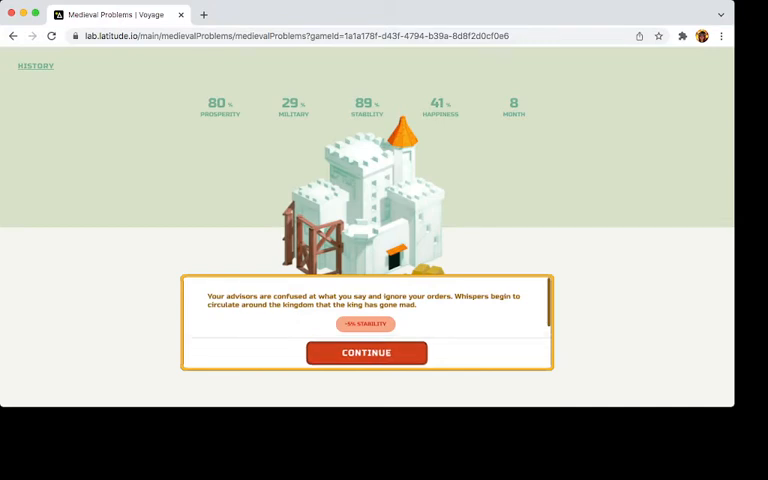
left_click(366, 352)
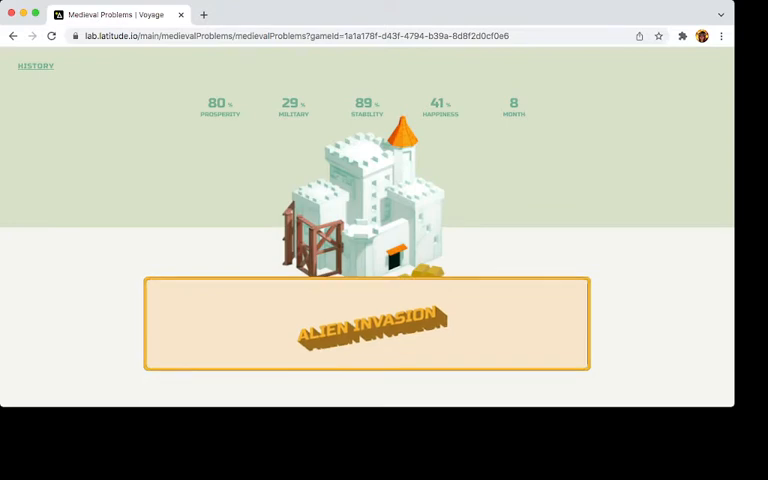
left_click(366, 324)
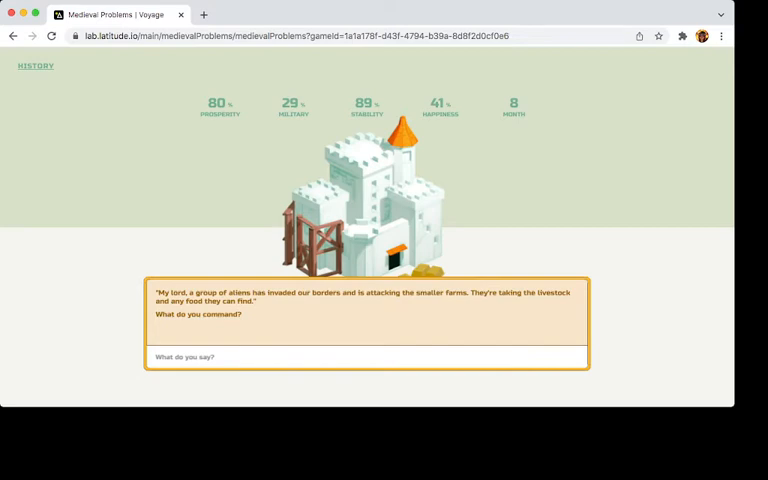
Order 'catapult their ships' against the invaders, leaving military 11 and stability 84 before the goblin raids.
type("catapult there shipp")
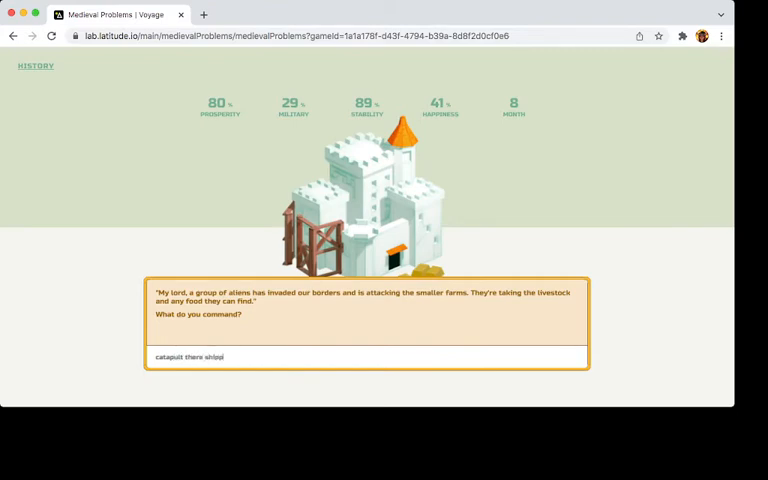
key("Enter")
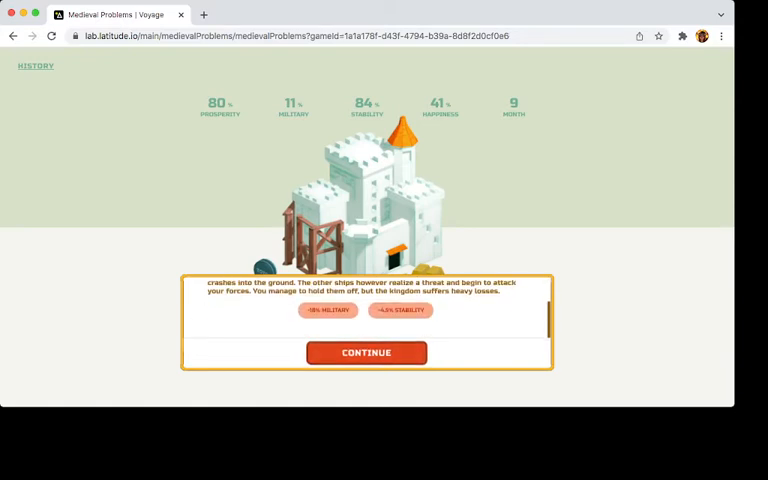
left_click(366, 352)
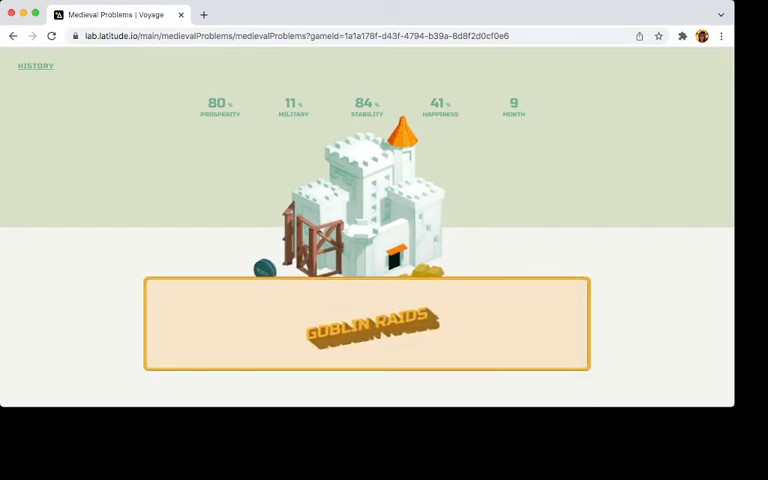
Command 'send the army armed with flaming swords' against the goblin raiders, reaching happiness 53.
left_click(366, 324)
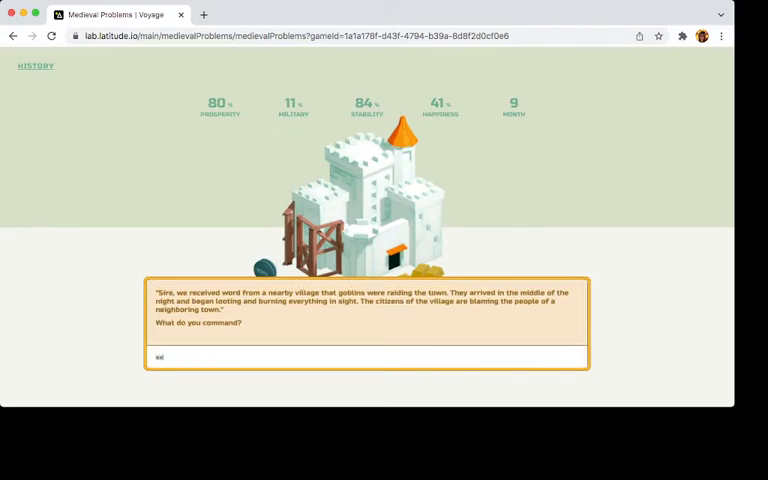
type("send the")
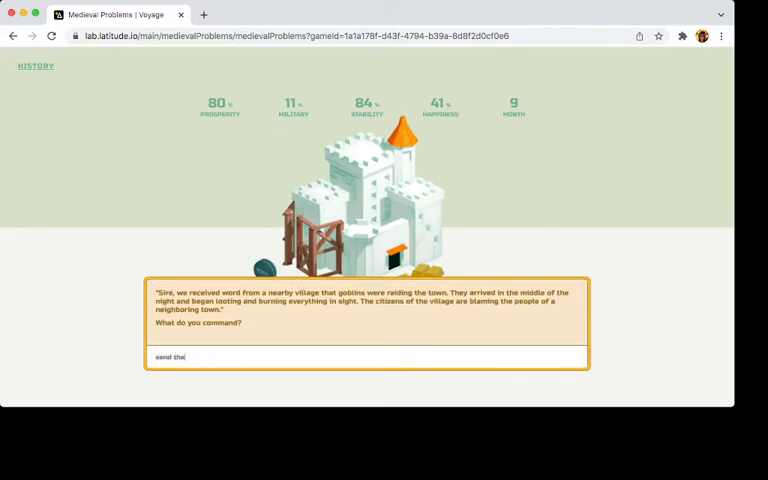
type("army armed with flaming ss")
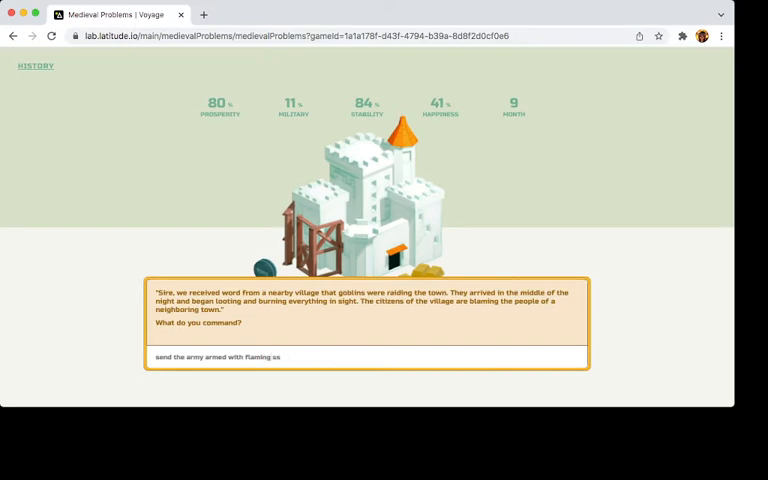
type("word")
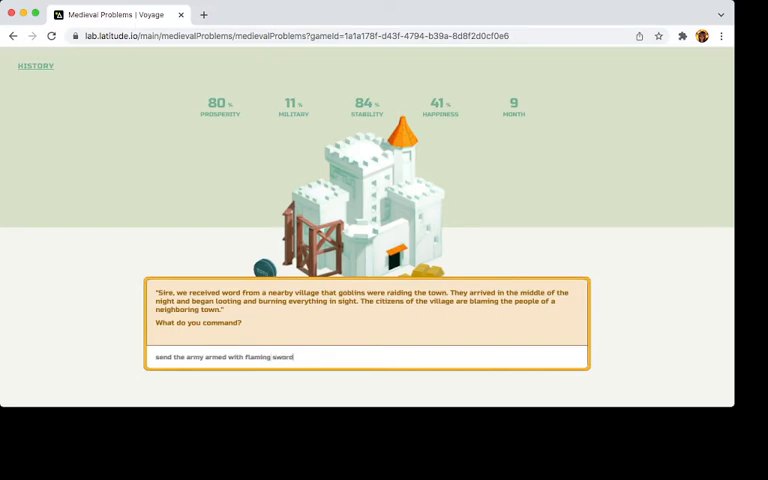
type("s")
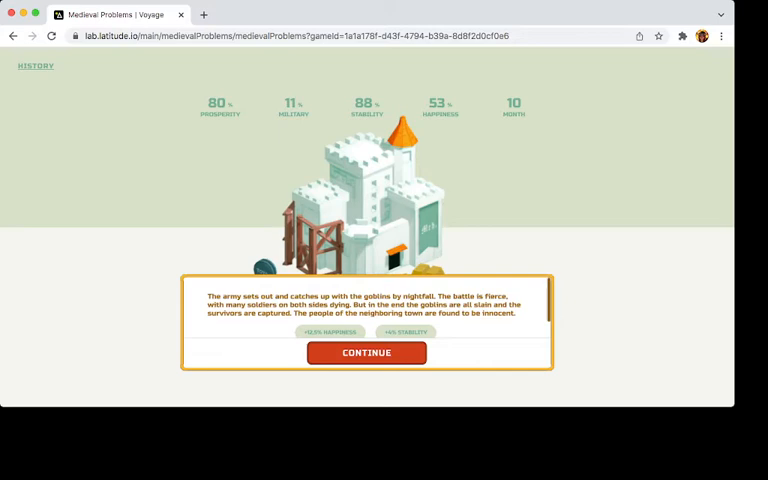
Continue past the goblin battle and command a pact with a nearby kingdom for help against the armada.
left_click(366, 352)
type("make a pact with")
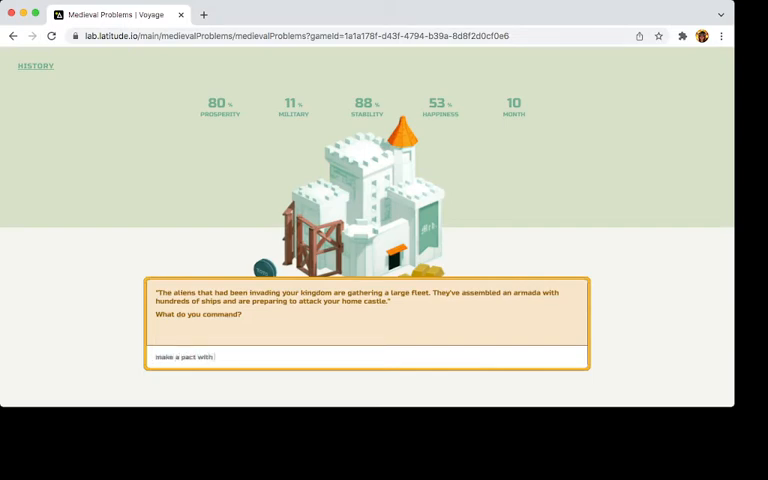
type("a")
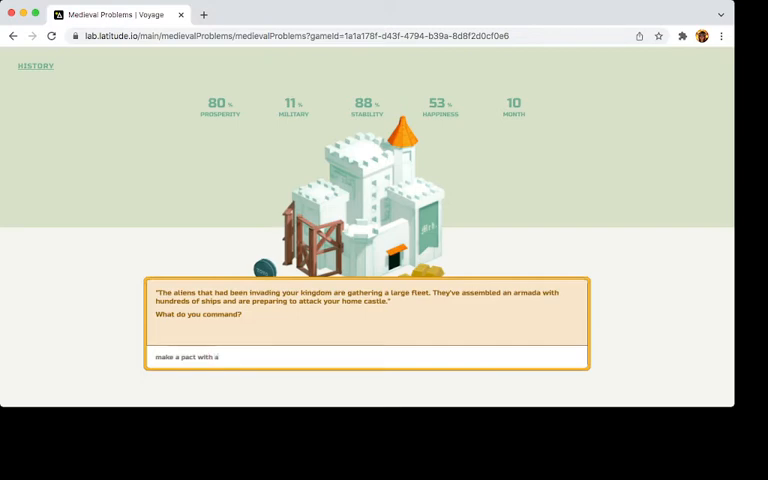
type("noother")
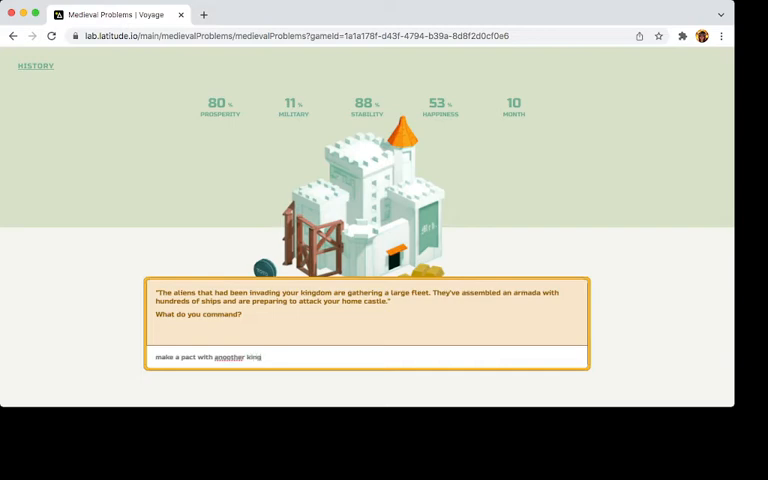
type("kingdom for h")
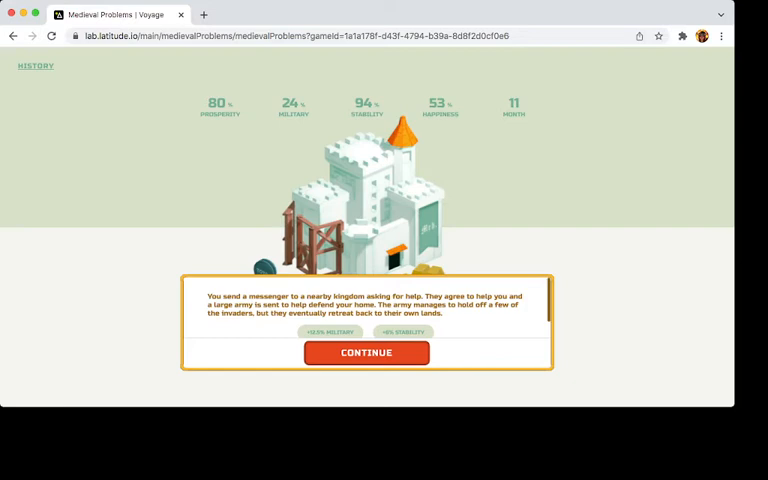
Continue to the barbarian event and order the army armed with the ultimate metal monster to repel them.
left_click(366, 352)
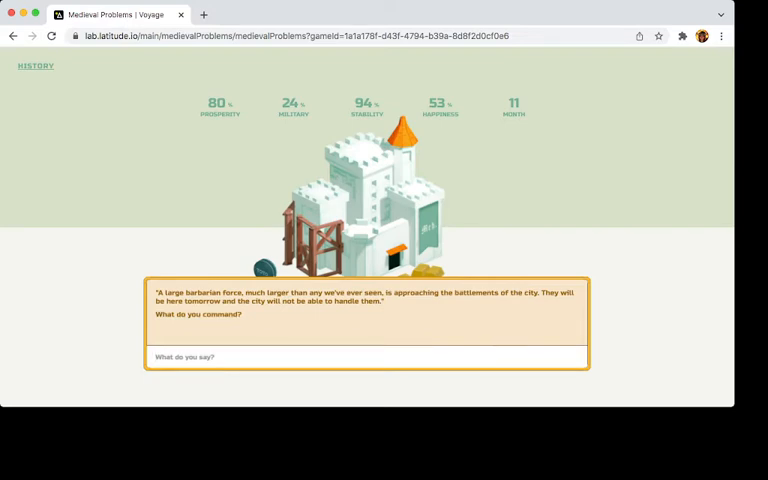
type("arm the")
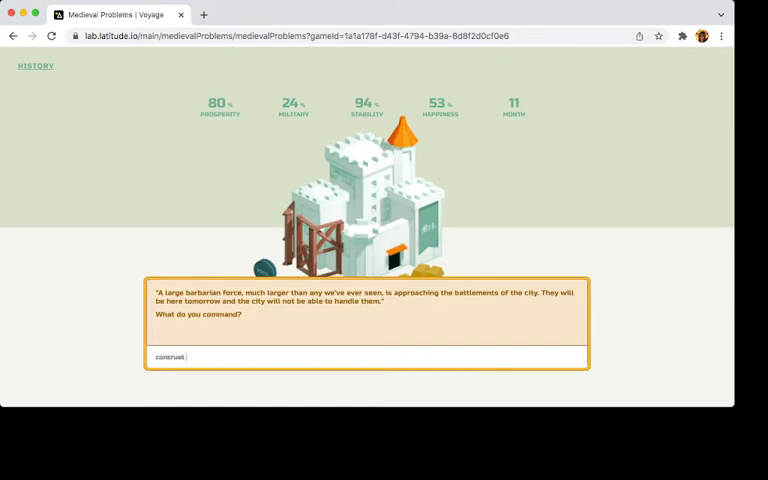
type("s")
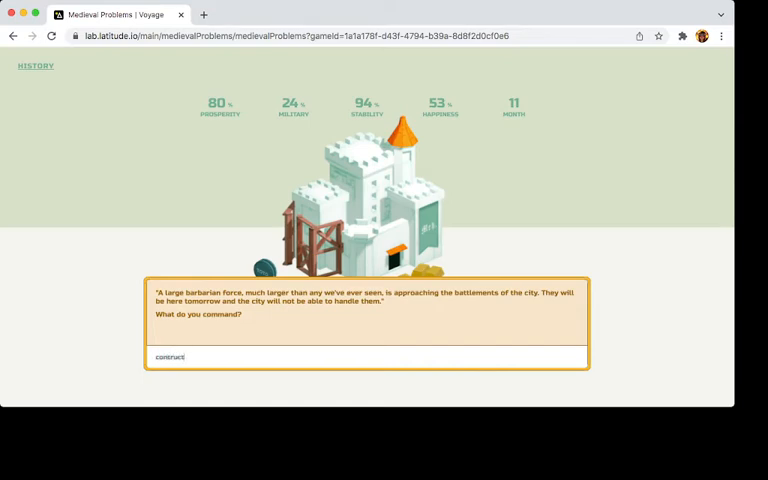
type("the ult")
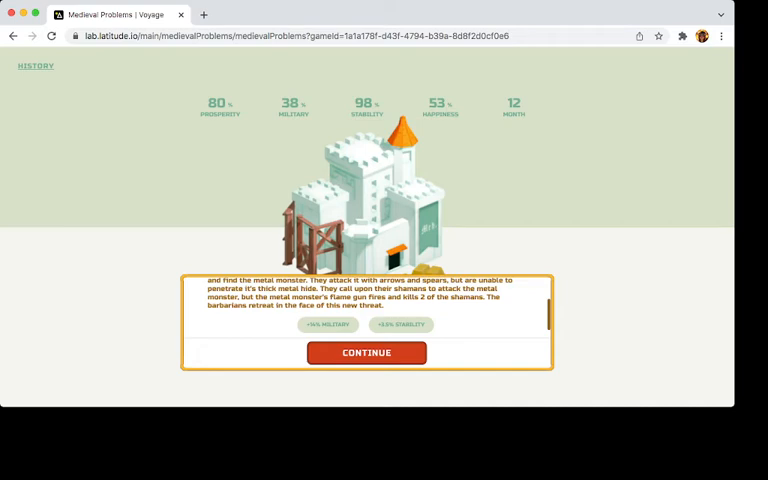
Continue to the Golden Plains rift, send scholars to investigate it, and advance past the outcome.
left_click(366, 352)
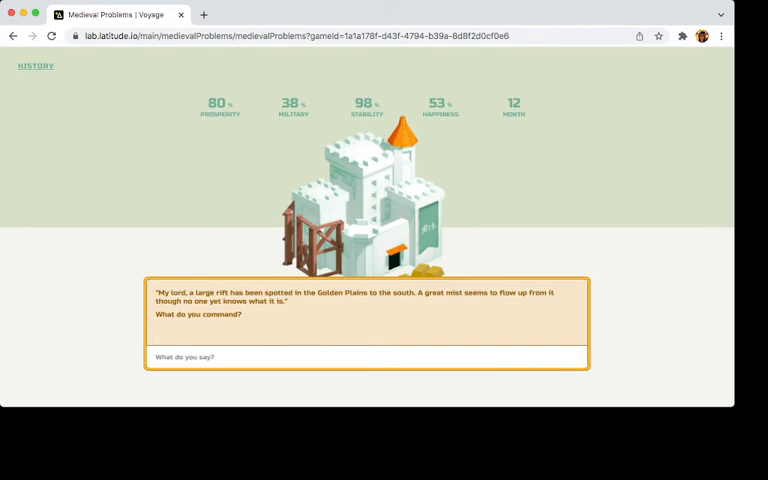
type("send a")
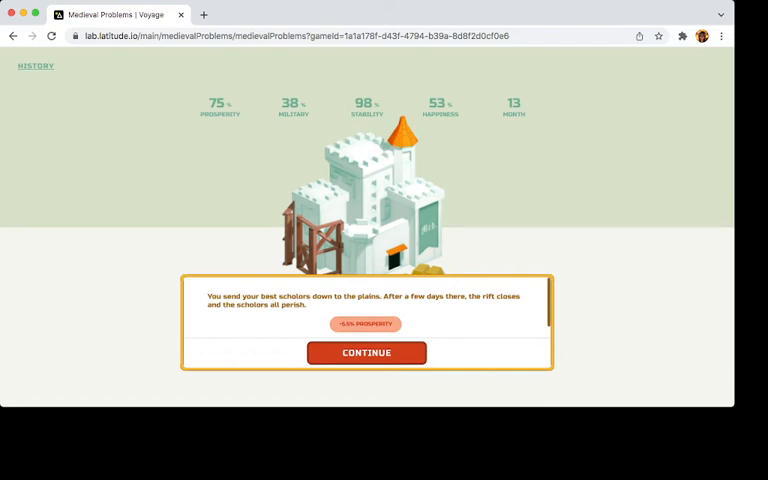
left_click(366, 352)
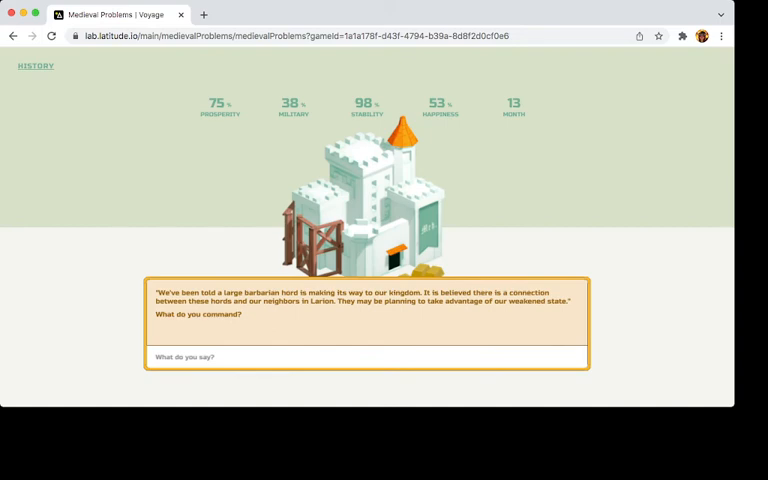
Order 'burn the kingdom of Larton', submit it, and continue to month 14's kingdom scouting.
type("t")
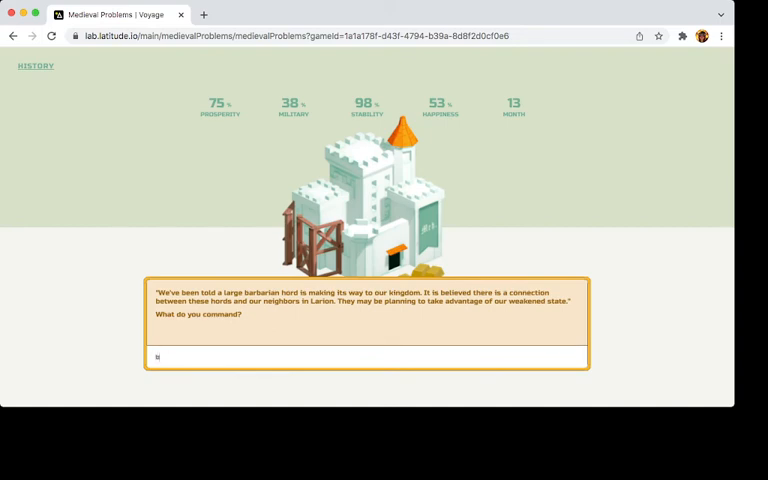
type("burn the")
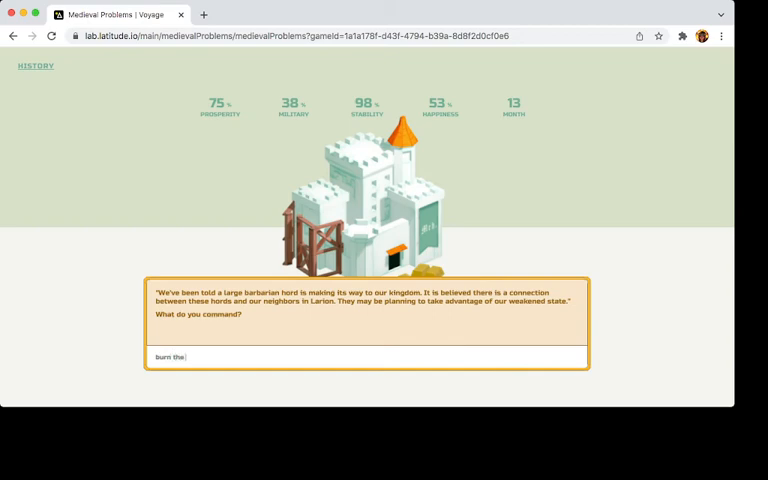
type("kingdoi")
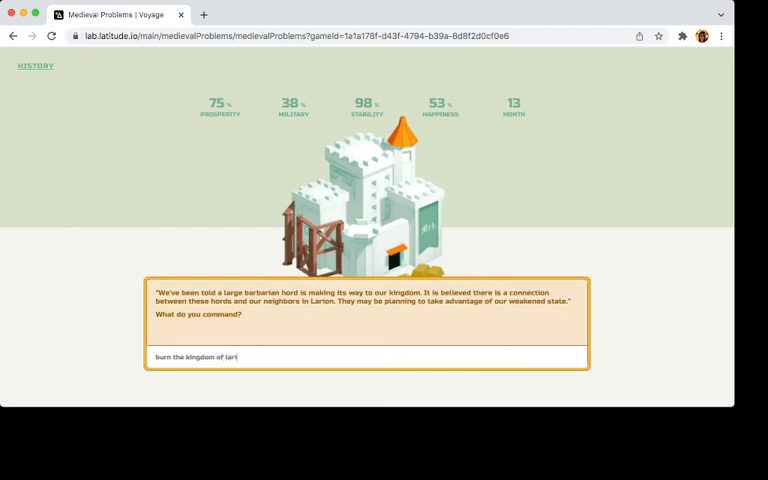
key("Enter")
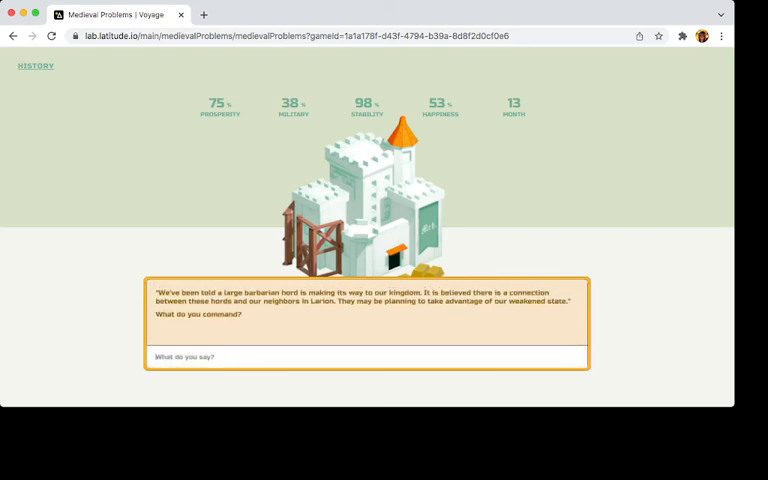
type("burn t")
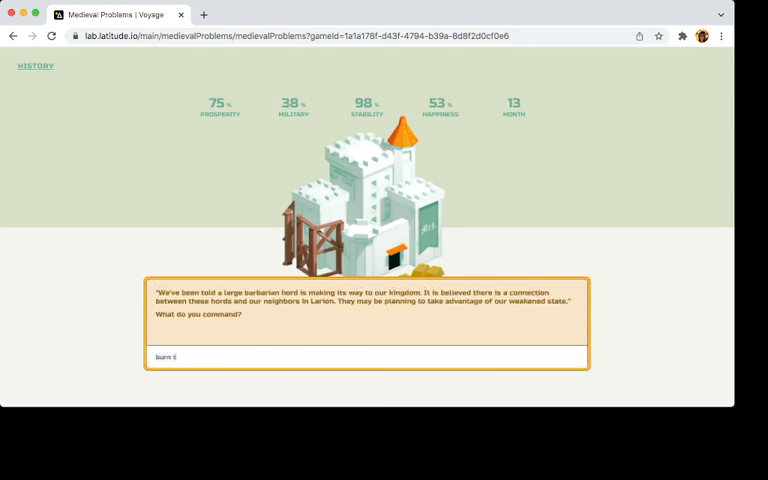
type("he kingd")
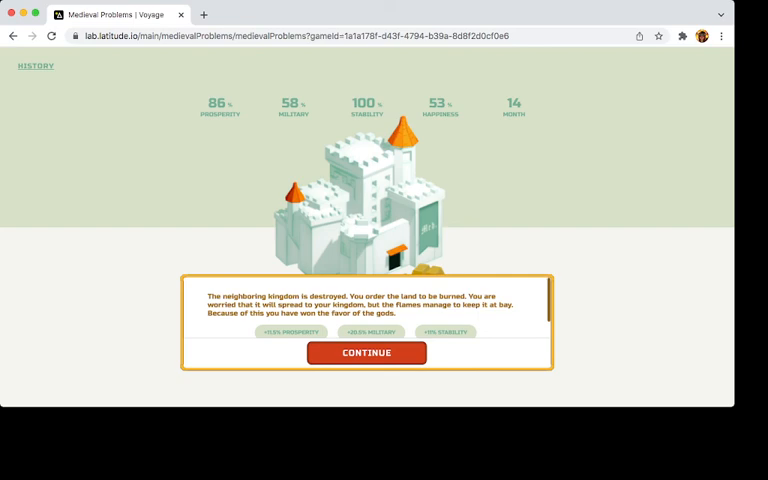
left_click(366, 352)
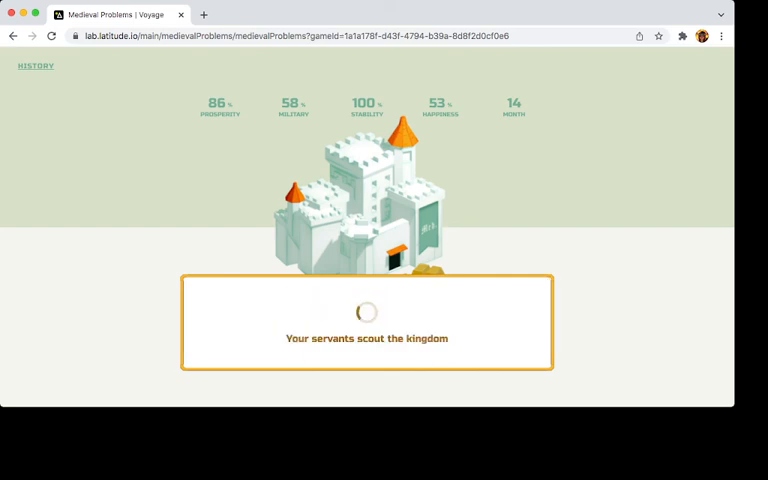